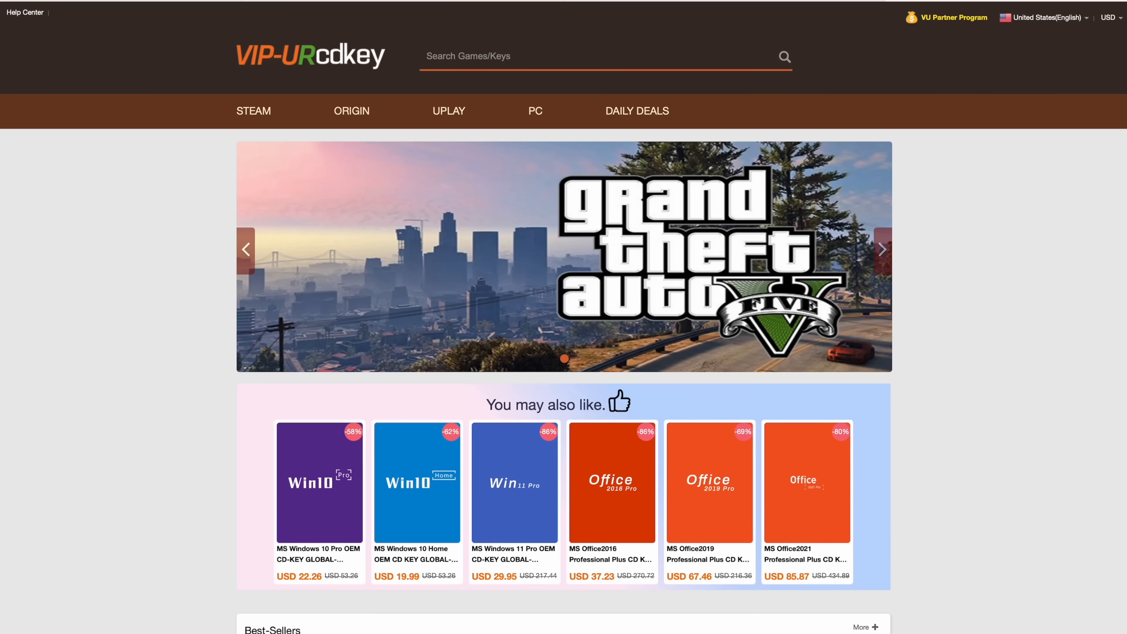
# - Reach the Windows Activation page in Settings
pyautogui.scroll(-3)
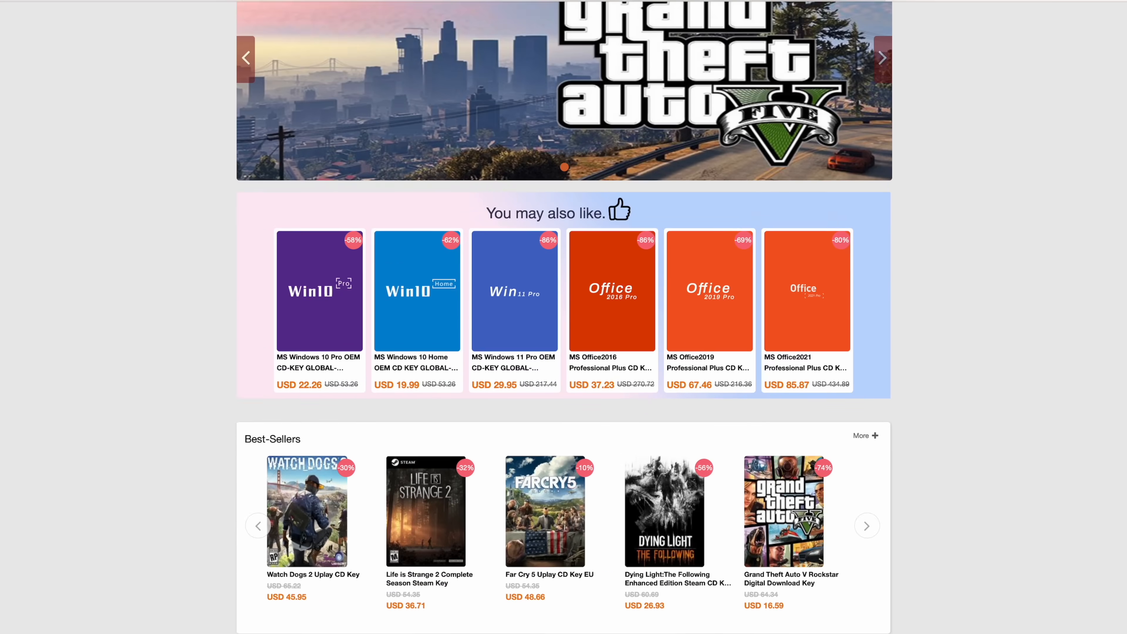
pyautogui.scroll(-3)
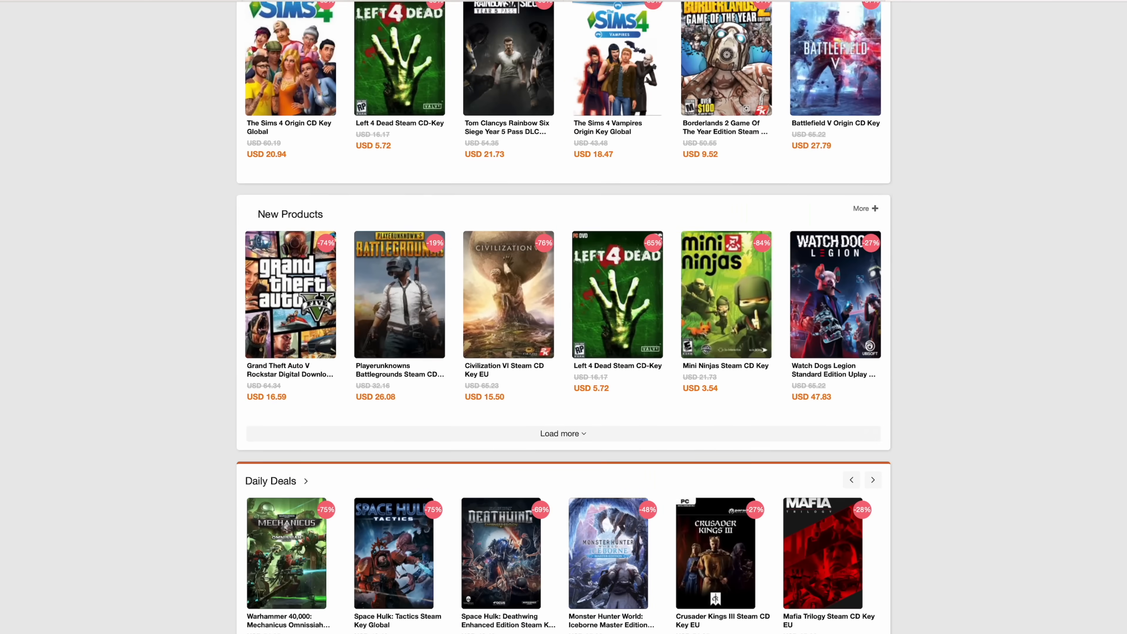
pyautogui.scroll(-3)
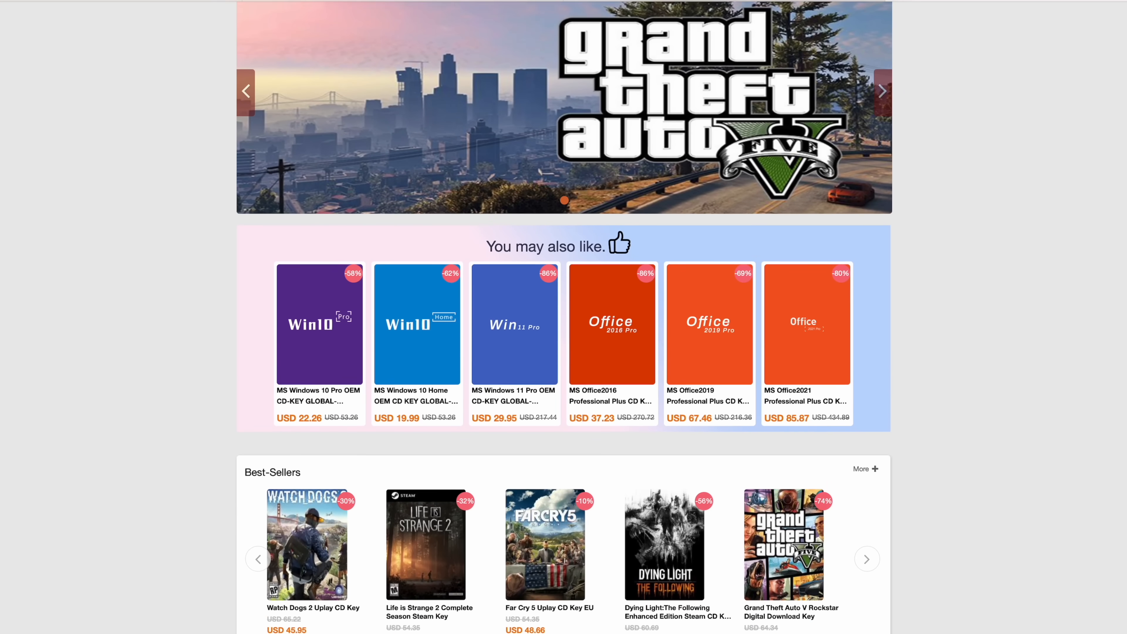
pyautogui.scroll(-3)
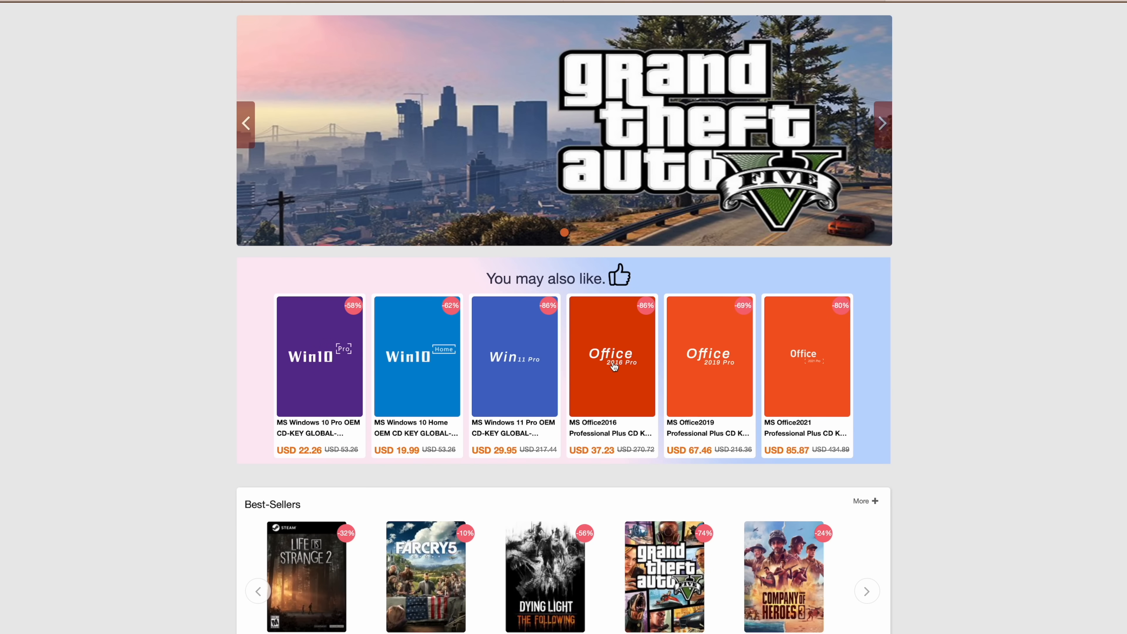
pyautogui.moveTo(728, 383)
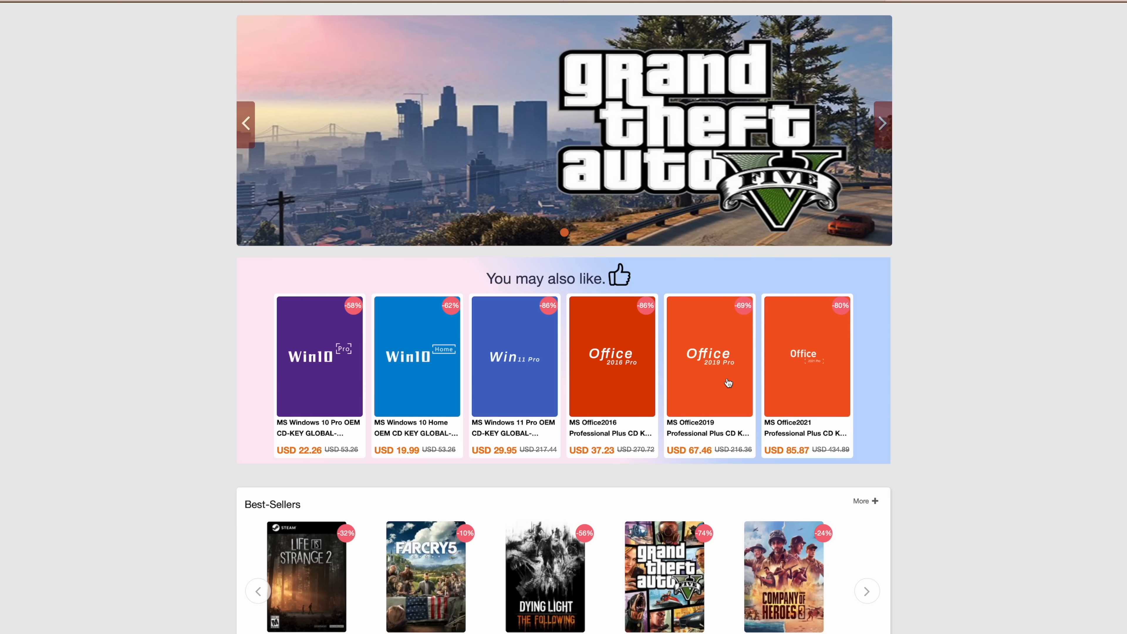
pyautogui.moveTo(256, 346)
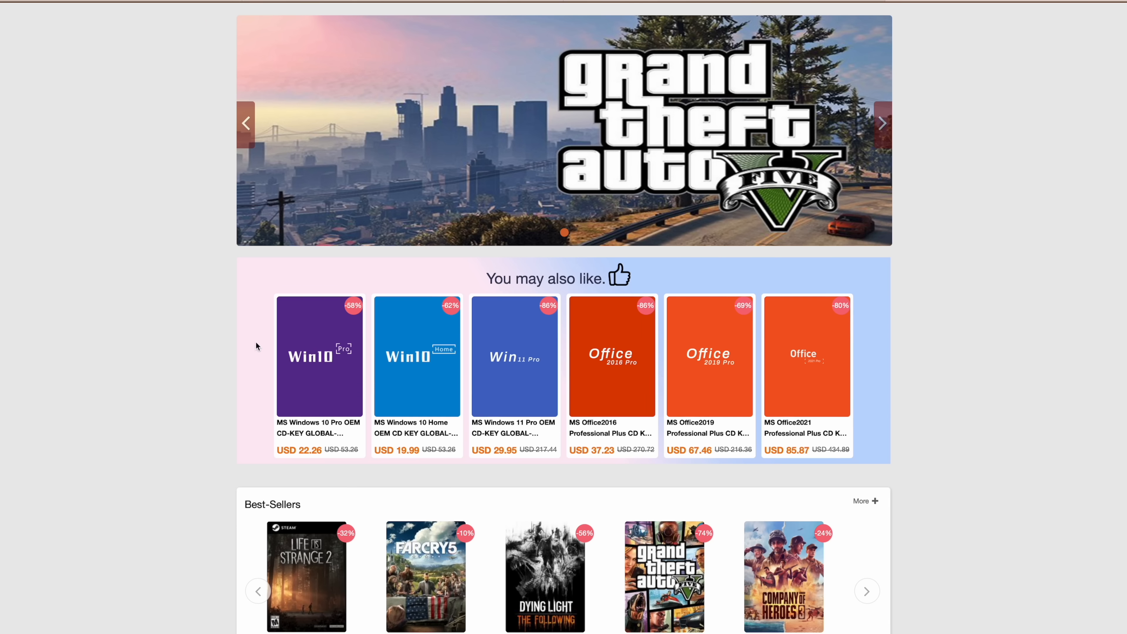
pyautogui.click(318, 357)
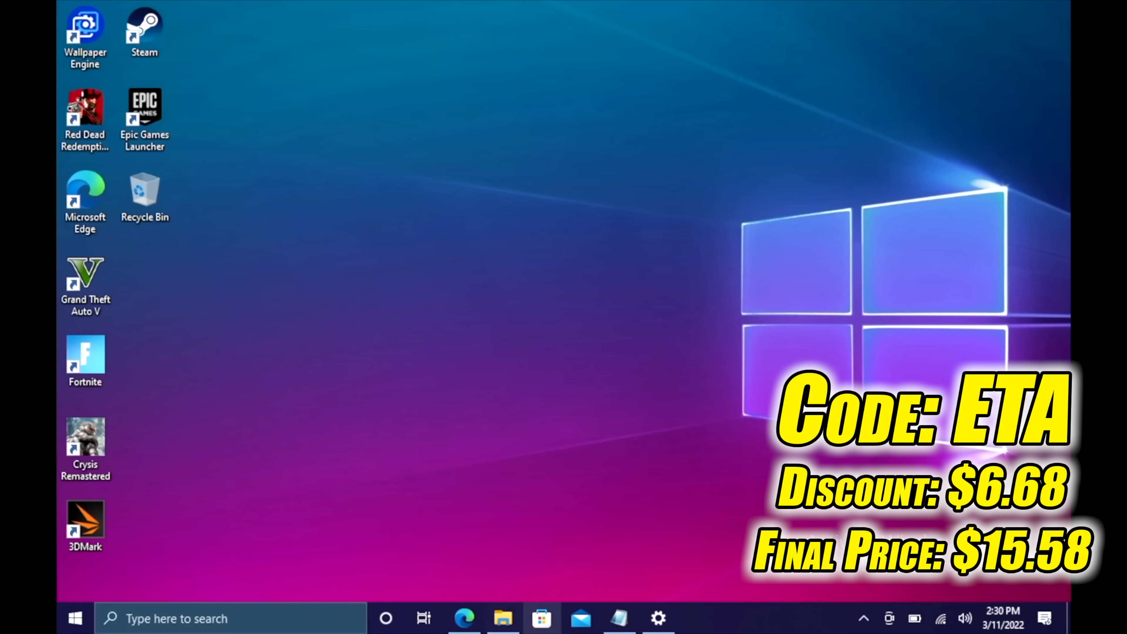
pyautogui.click(656, 618)
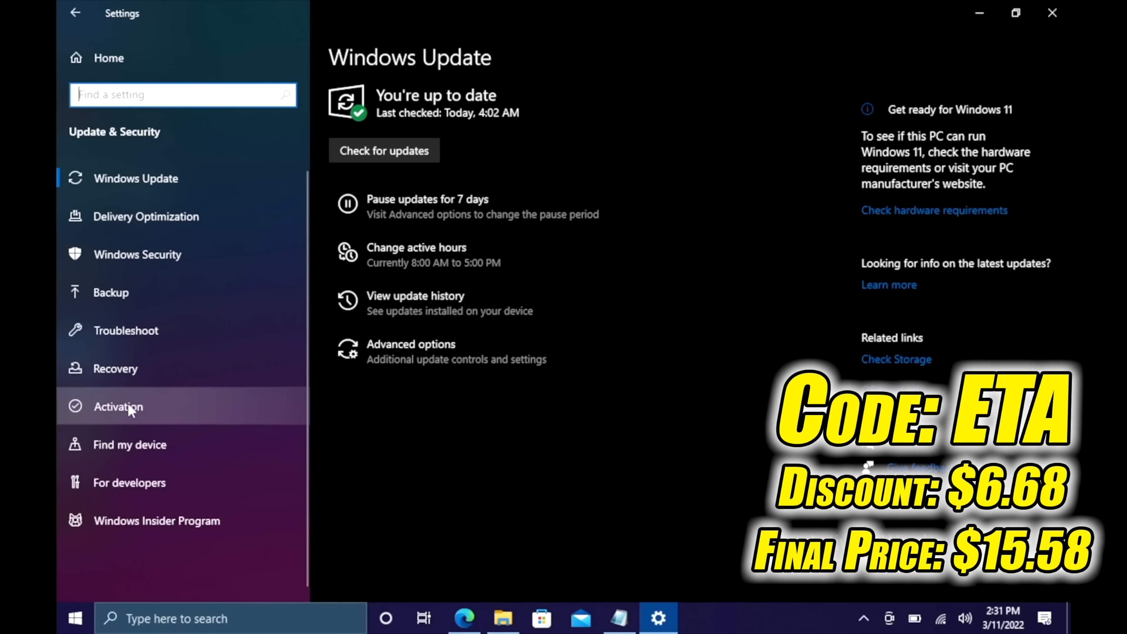
pyautogui.click(118, 407)
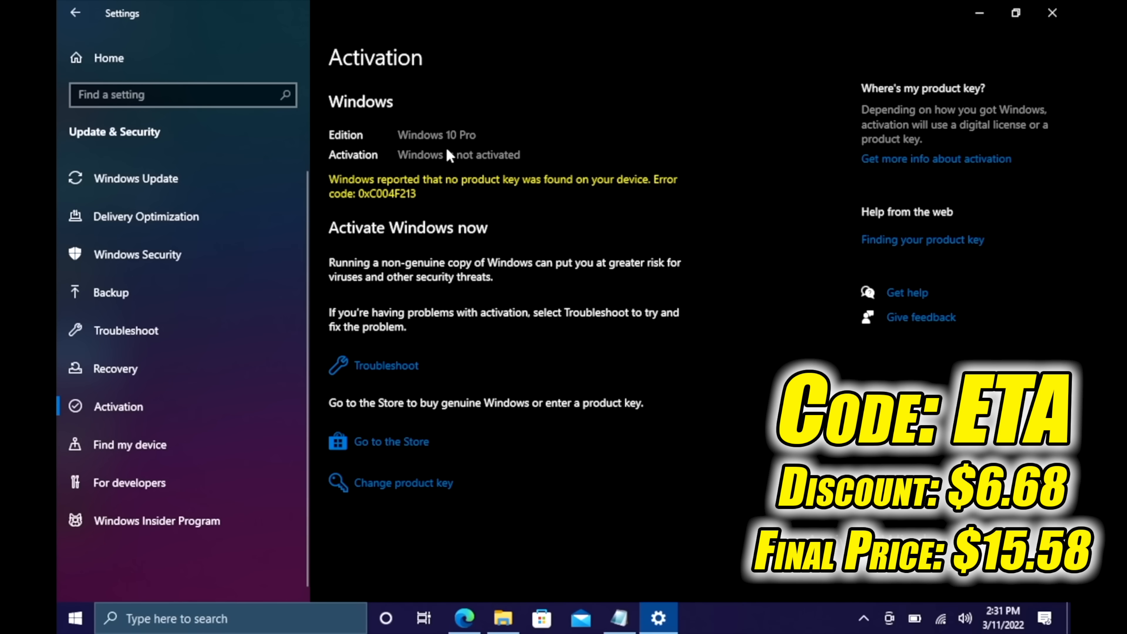
pyautogui.moveTo(324, 582)
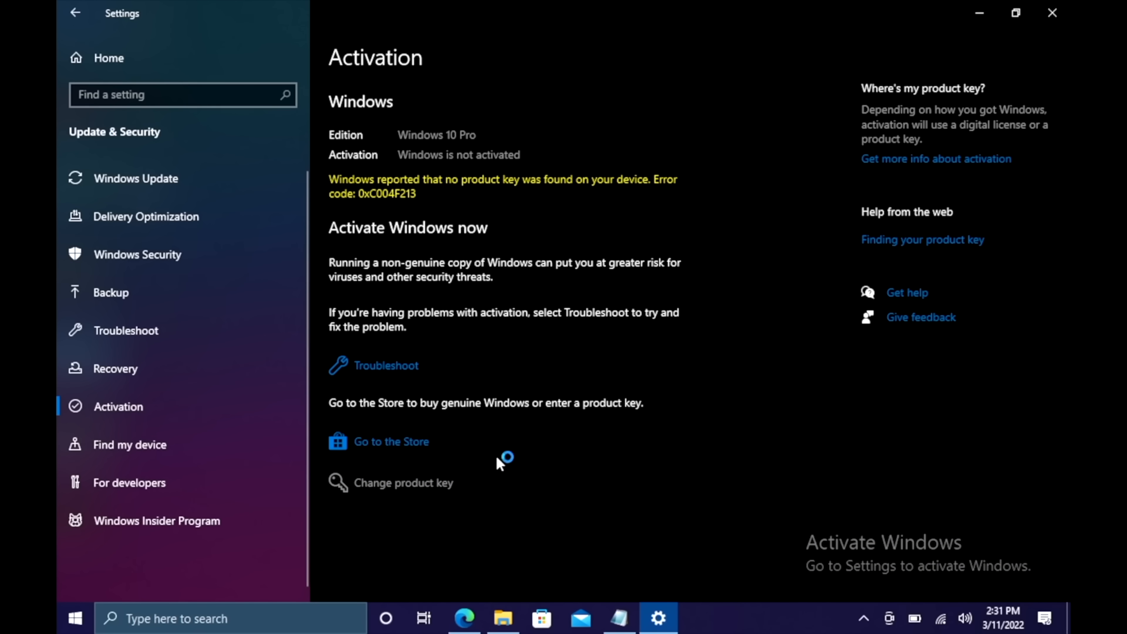
# - Activate this copy of Windows 10 Pro and dismiss the activation confirmation
pyautogui.click(400, 482)
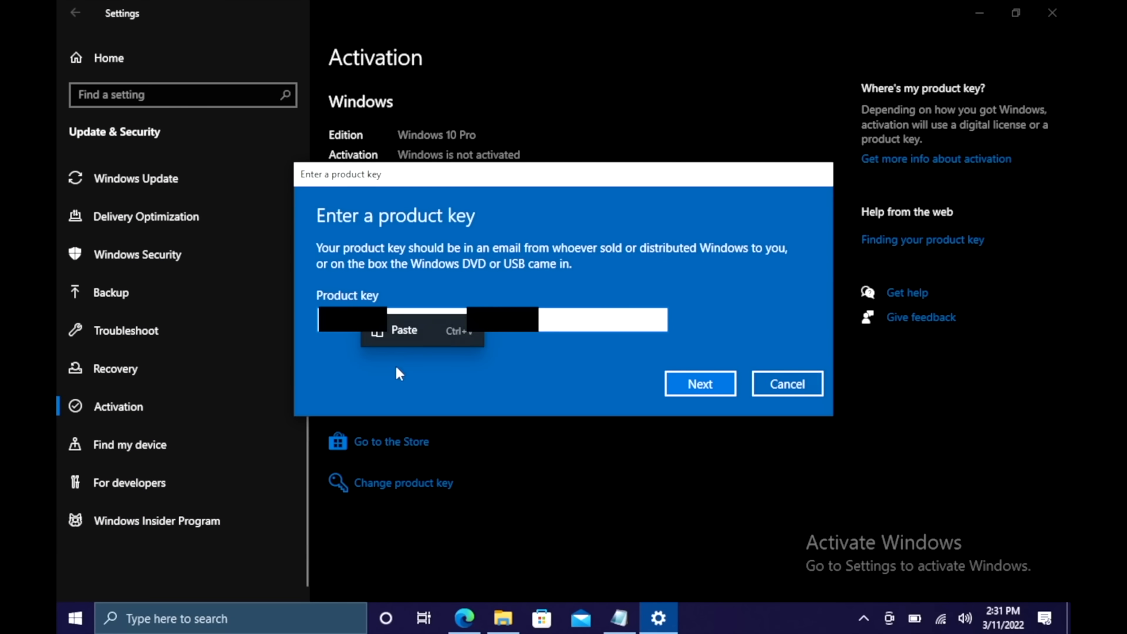
pyautogui.click(698, 383)
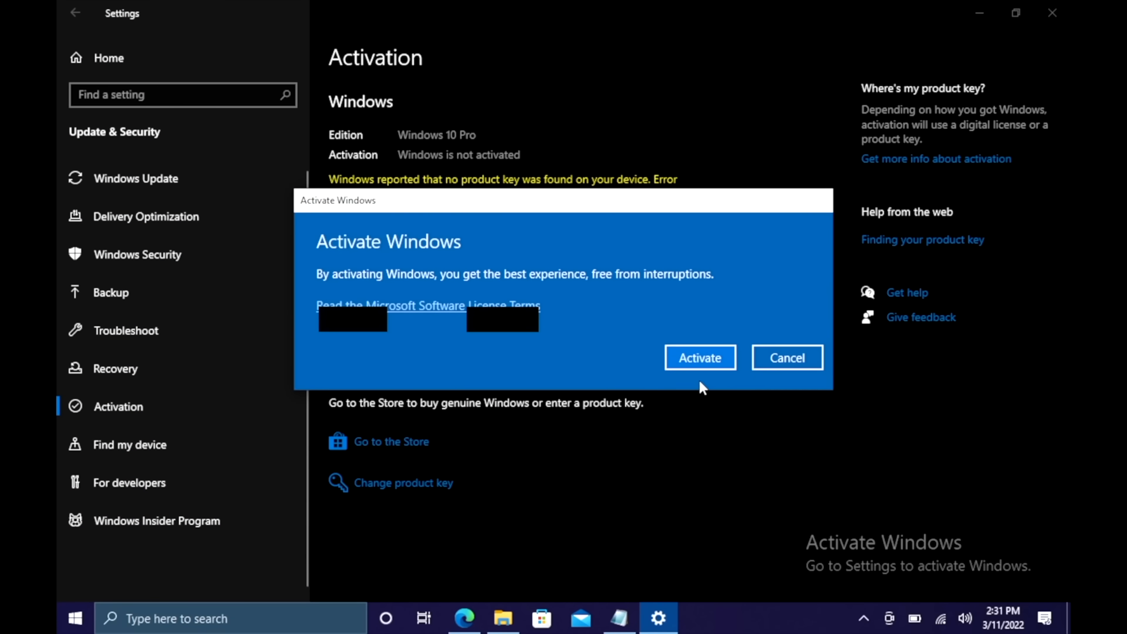
pyautogui.click(699, 358)
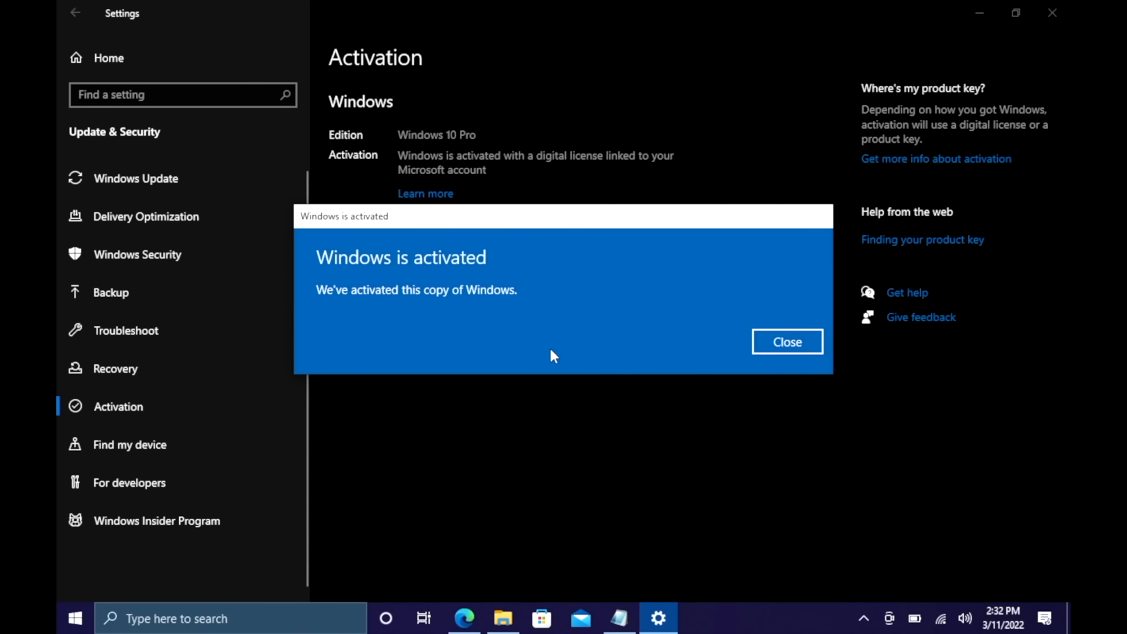
pyautogui.moveTo(787, 342)
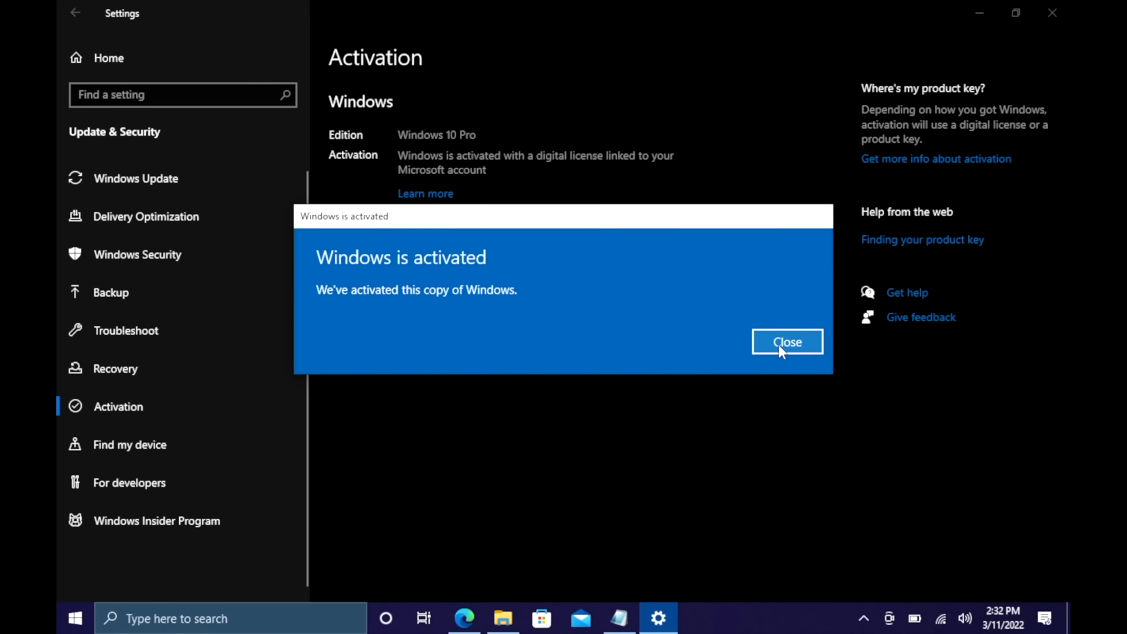
pyautogui.click(787, 341)
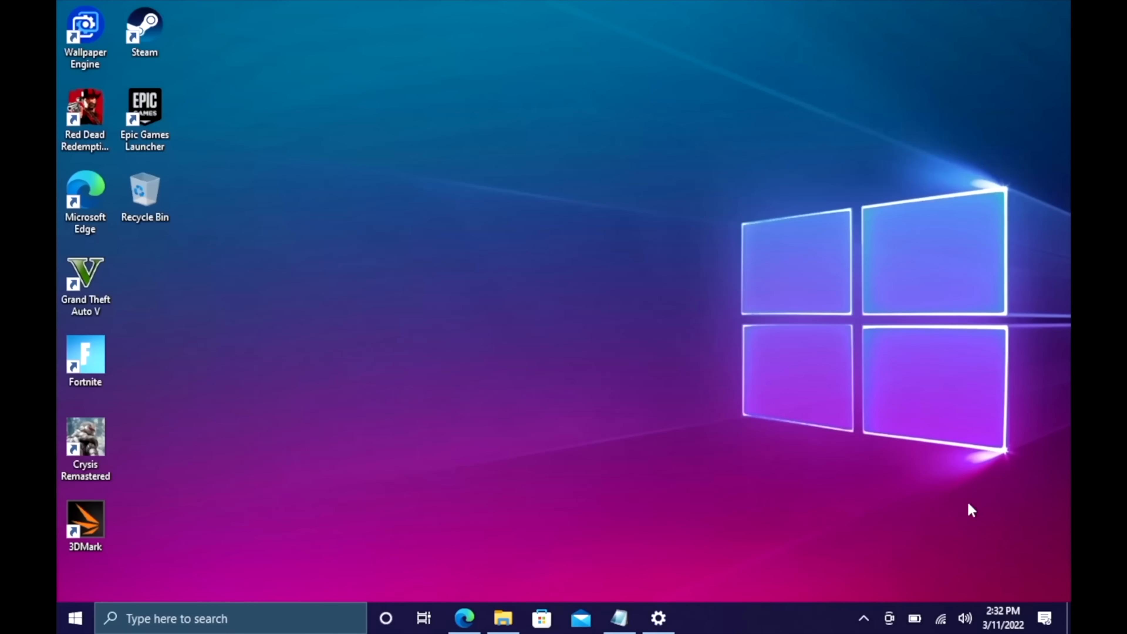
pyautogui.moveTo(498, 188)
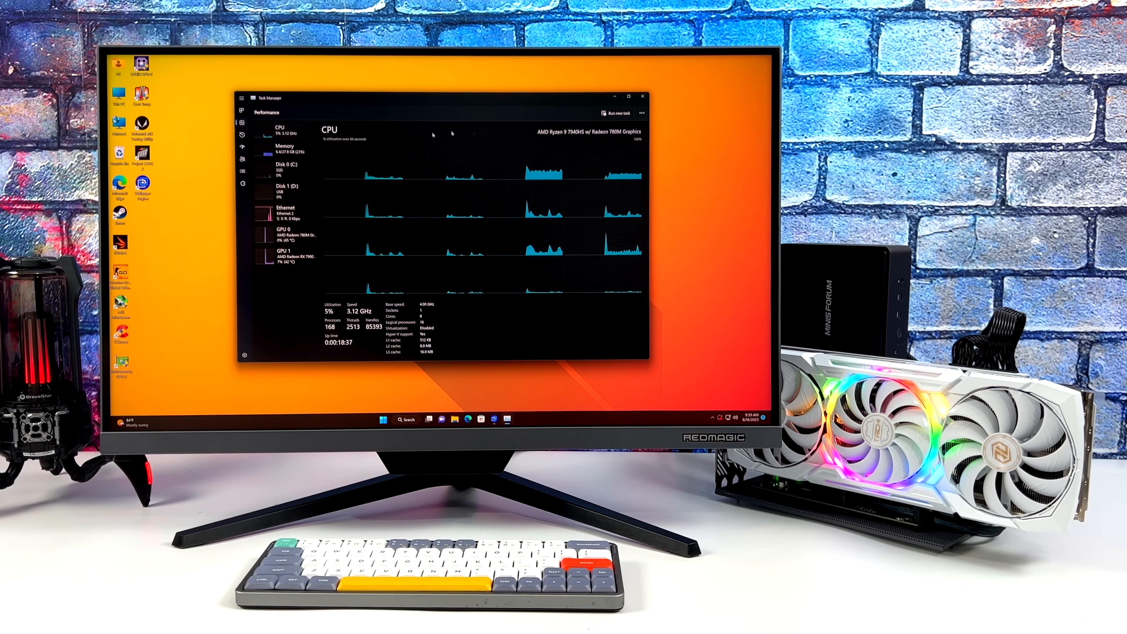
# - View the Radeon 780M Graphics page, then the Radeon RX 7900 XTX page
pyautogui.click(276, 233)
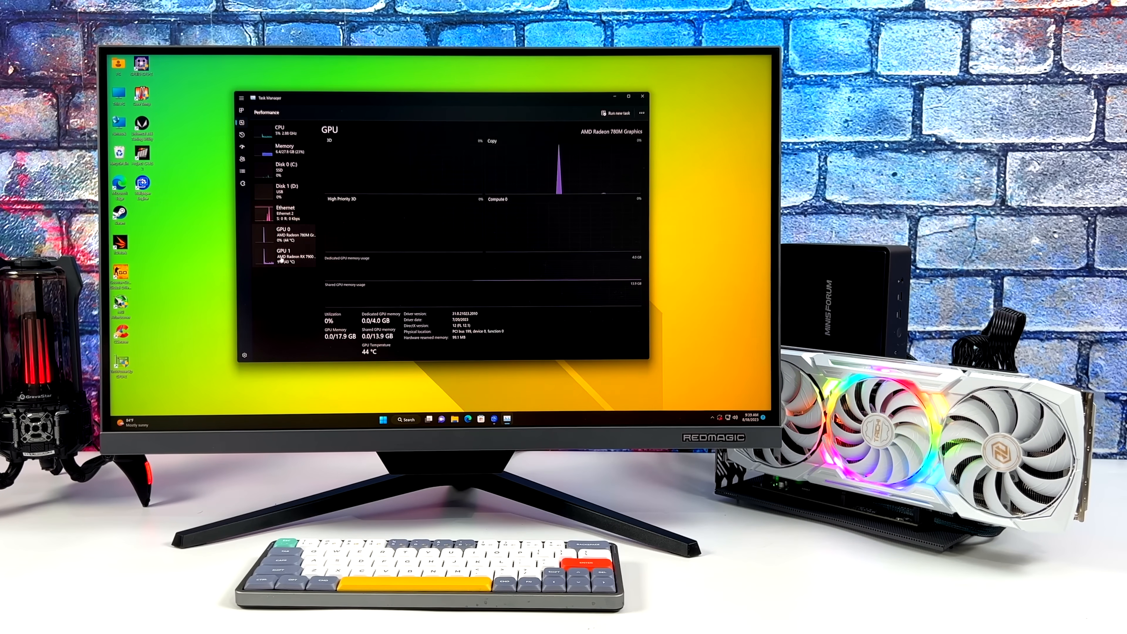
pyautogui.click(281, 253)
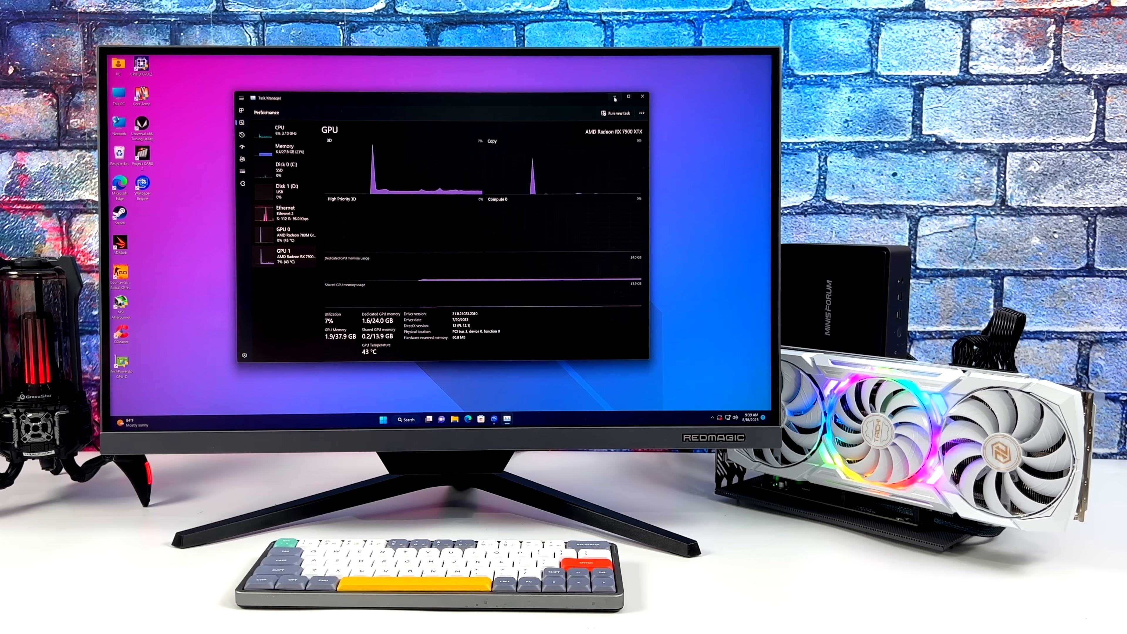
pyautogui.click(641, 97)
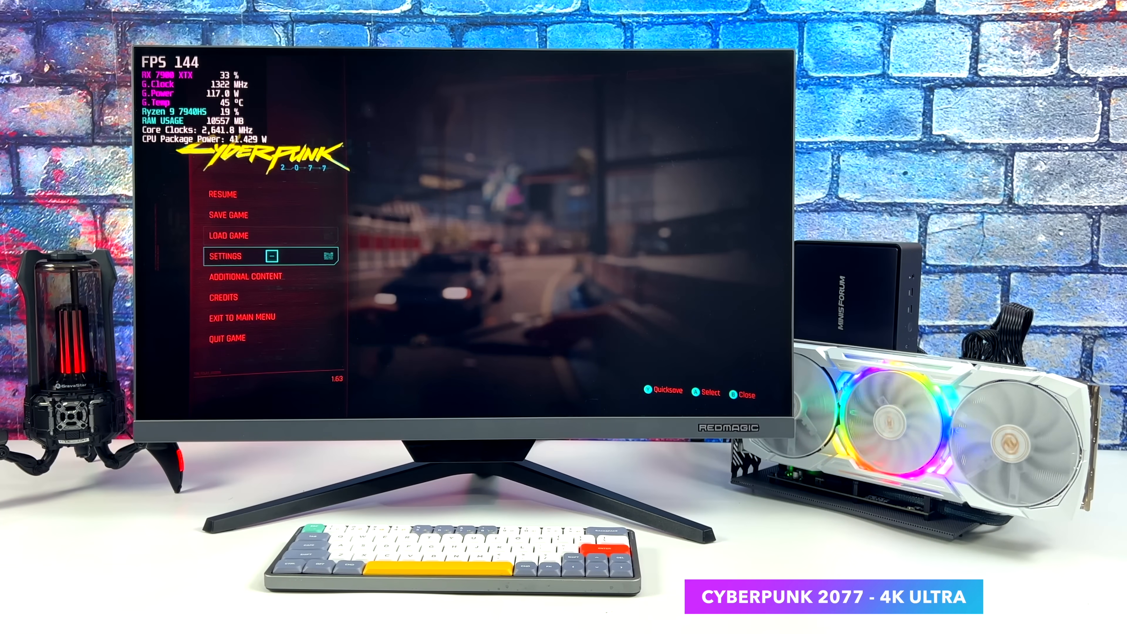
# - Choose an option in the Cyberpunk 2077 pause menu
pyautogui.click(225, 255)
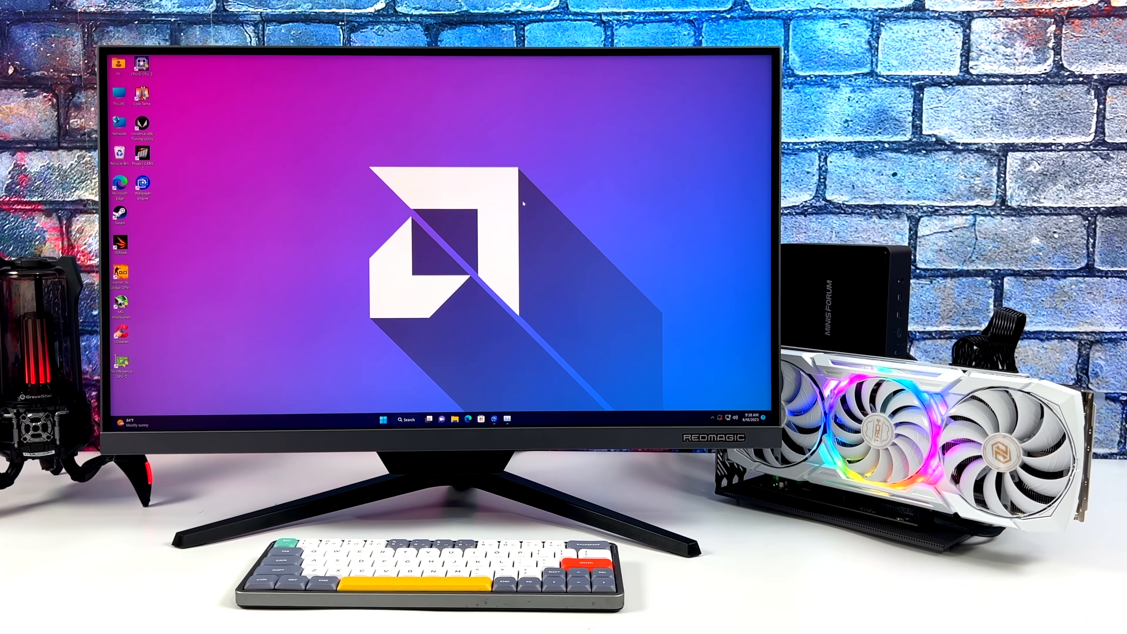
# - In Task Manager Performance, view GPU 0 (Radeon 780M) then GPU 1 (RX 7900 XTX)
pyautogui.click(380, 419)
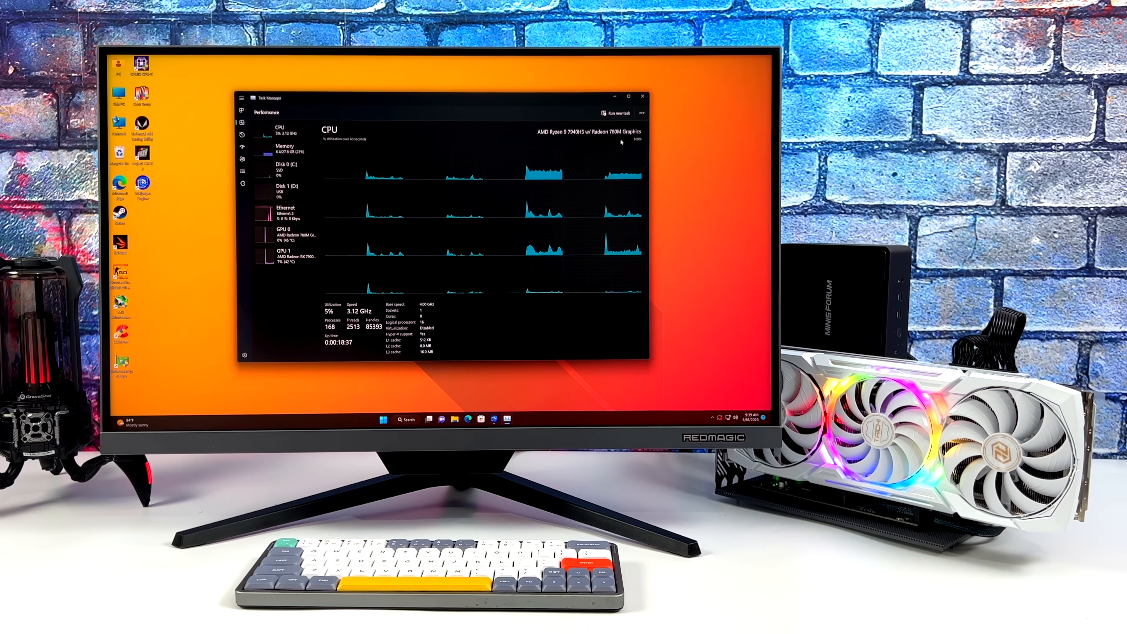
pyautogui.click(288, 235)
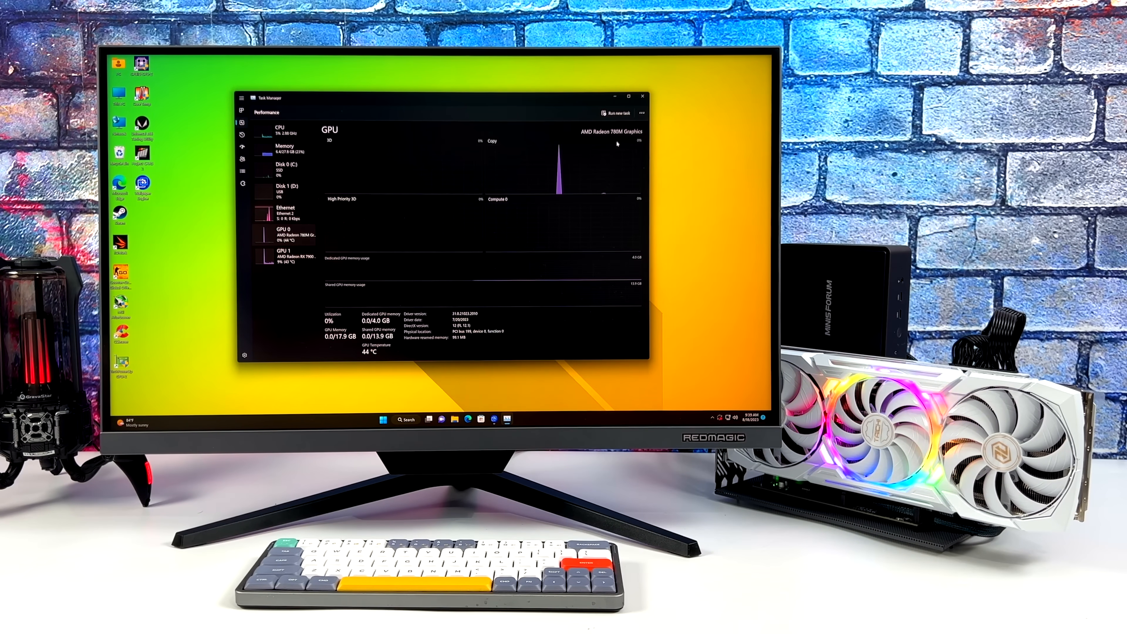
pyautogui.click(286, 253)
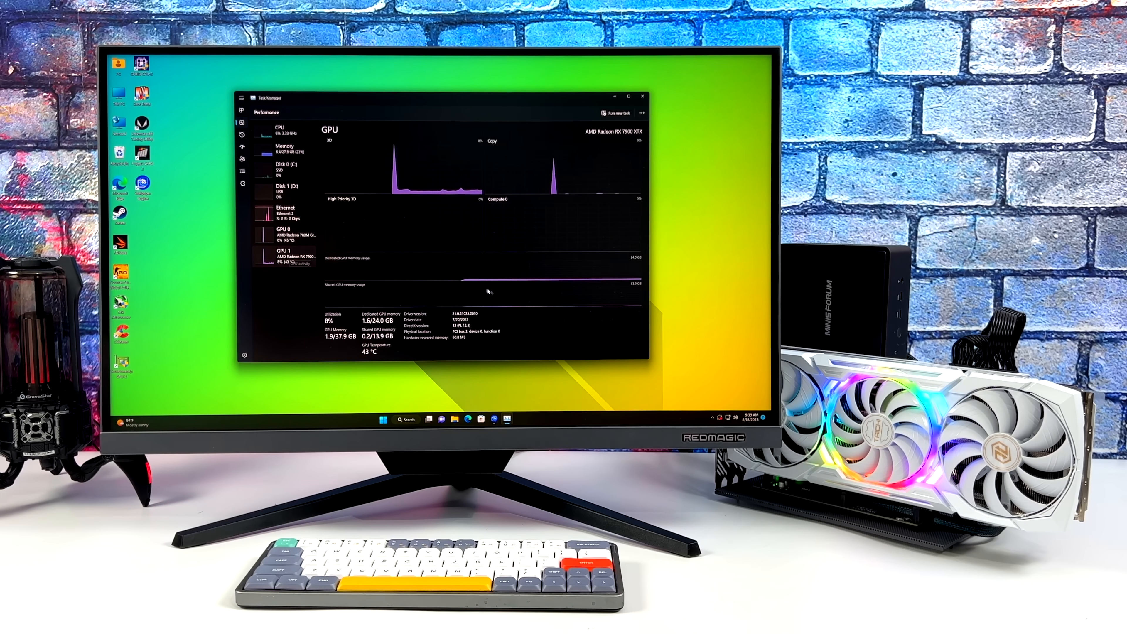